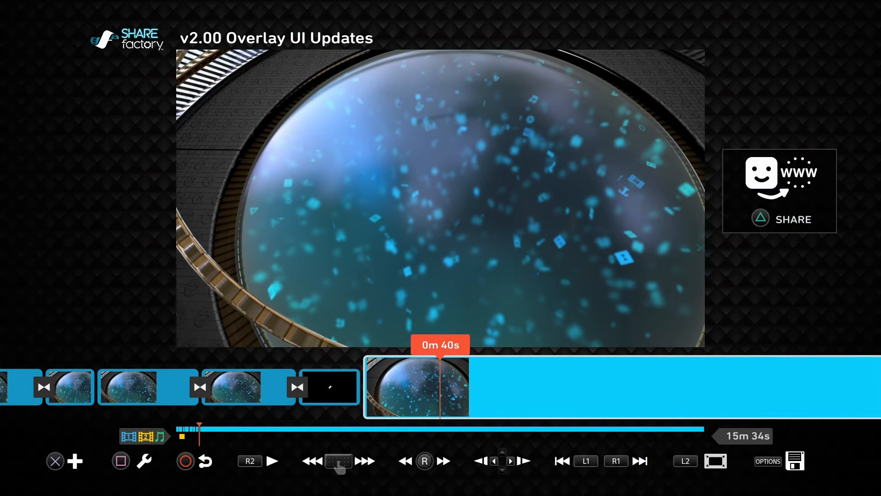
- Add an overlay to the clip from the add menu
click(76, 461)
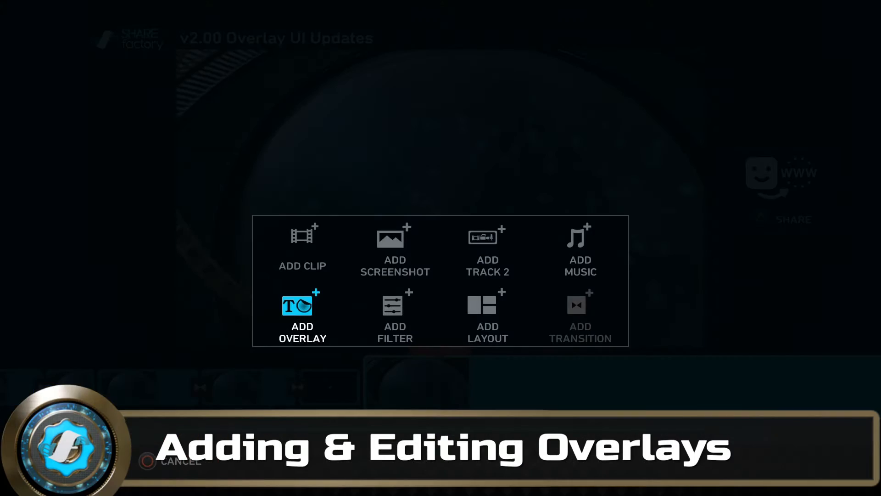
click(303, 306)
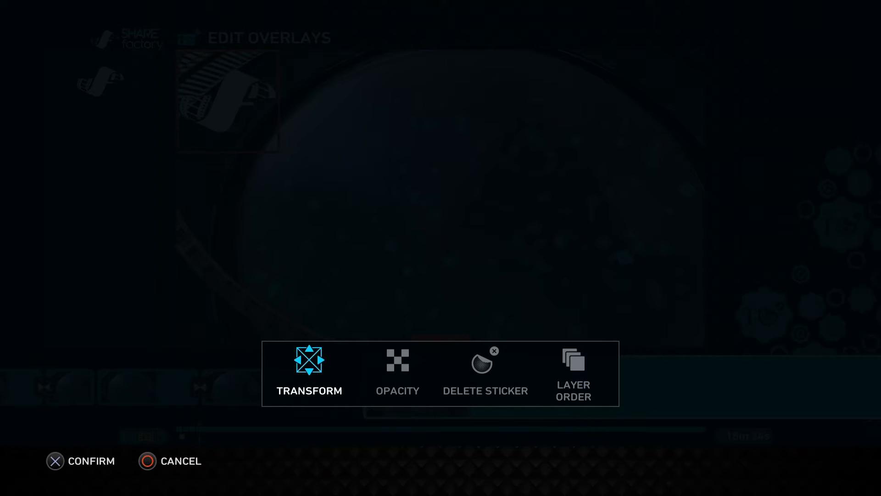
- Transform the SHARE factory logo sticker, moving it to the upper middle
click(308, 360)
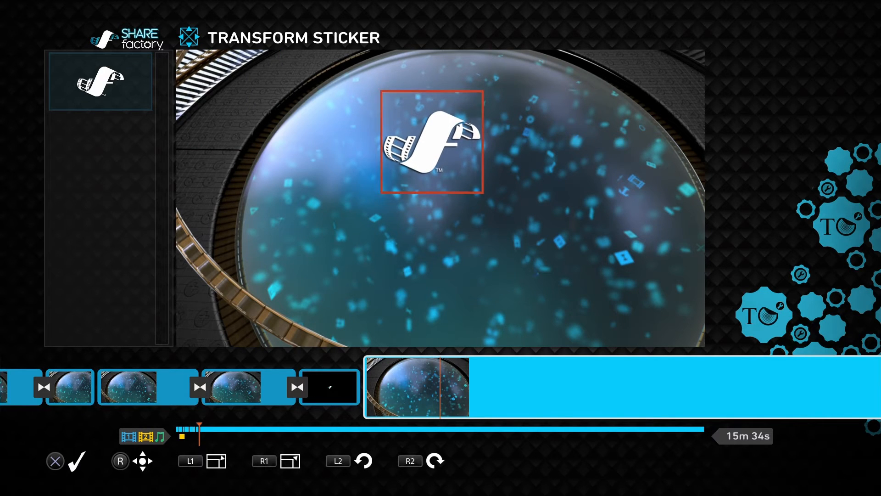
drag(432, 142, 394, 142)
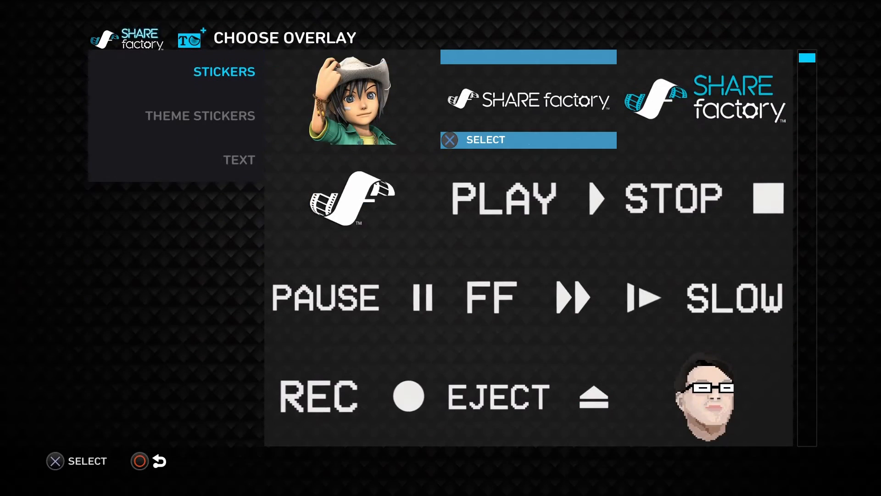
- Add the SHARE factory wordmark sticker and reposition it in the frame
click(527, 140)
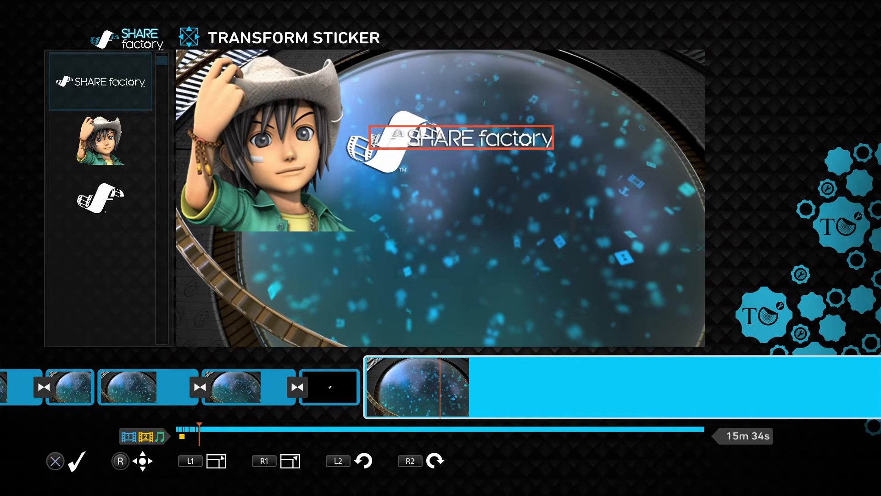
drag(461, 138, 531, 203)
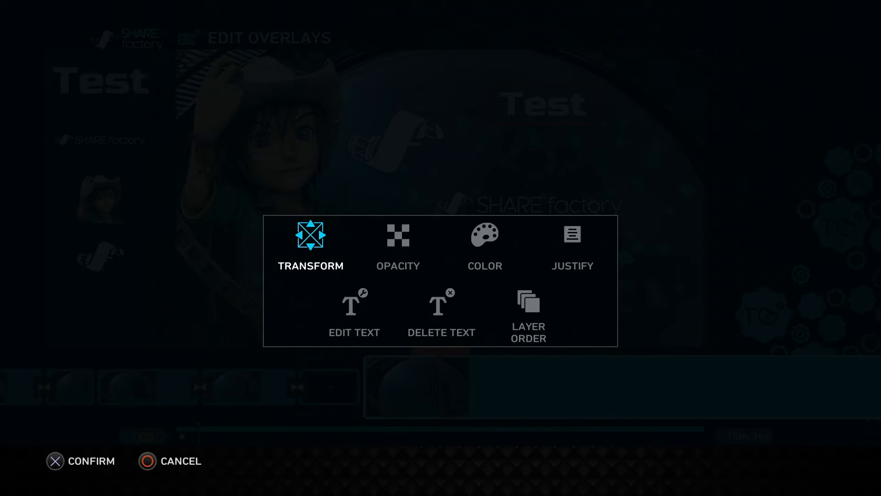
- Choose Transform to move and resize the Test text overlay
click(310, 242)
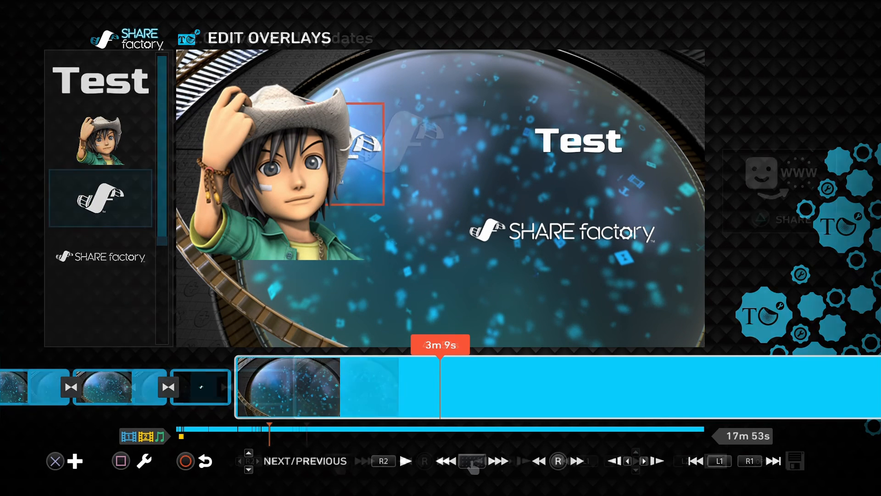
- Add a second Test text overlay in Impact font and start repositioning it
click(73, 461)
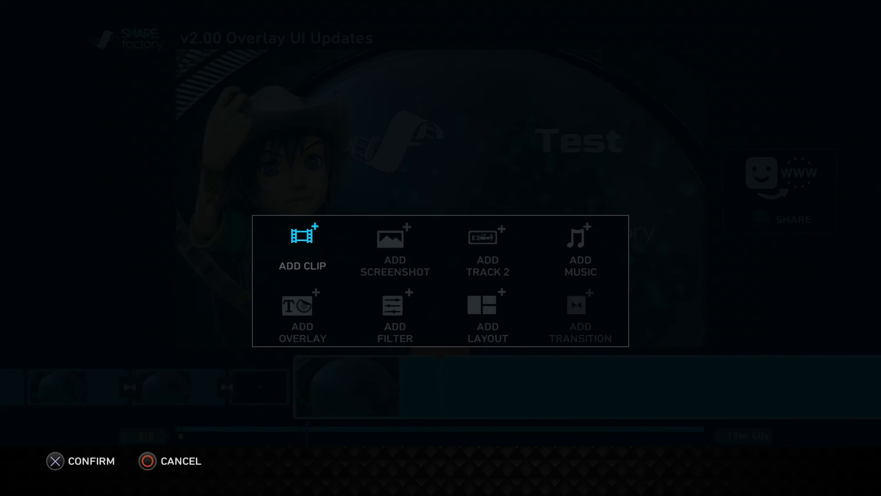
click(302, 313)
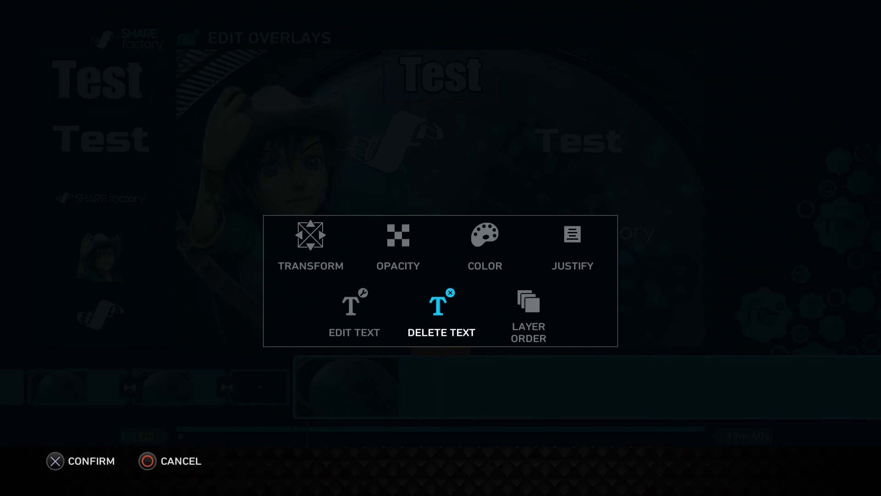
click(310, 235)
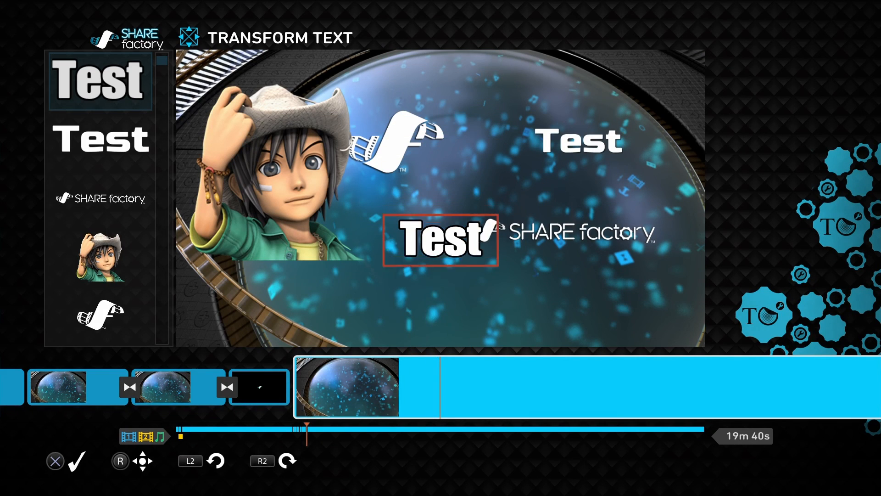